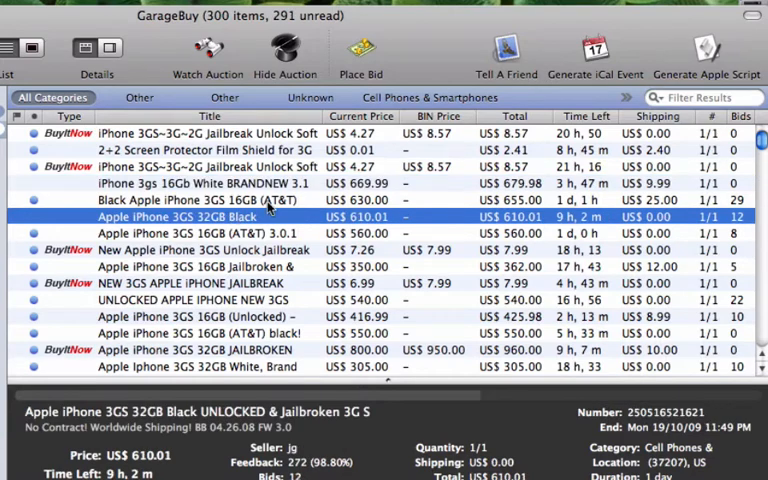
mouse_move(556, 84)
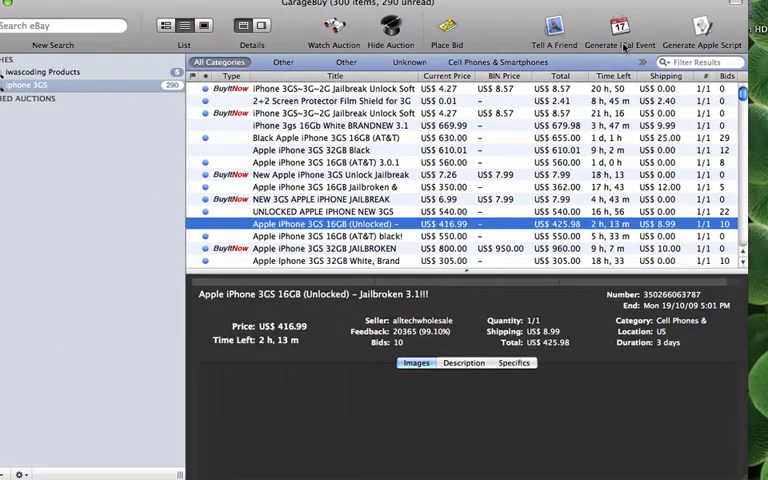
Step: Start watching the iPhone 3gs 16Gb White BRANDNEW auction and show its iCal options
click(620, 30)
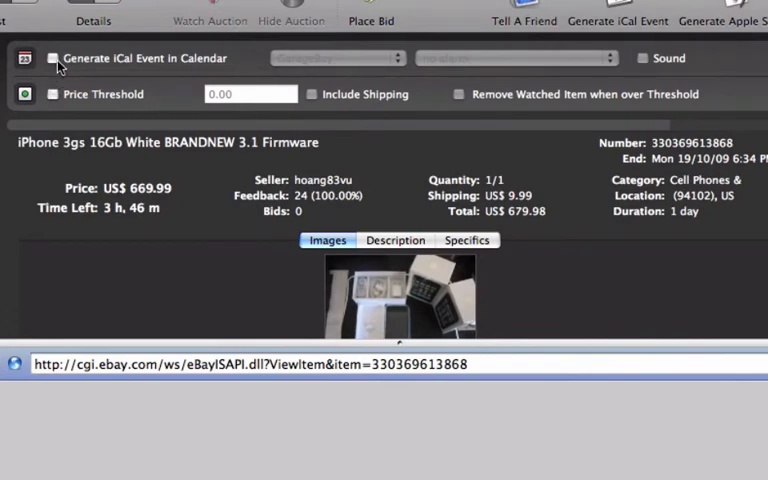
Step: Enable an iCal event for the auction with a 5-minute-before-end alarm and sound
click(52, 58)
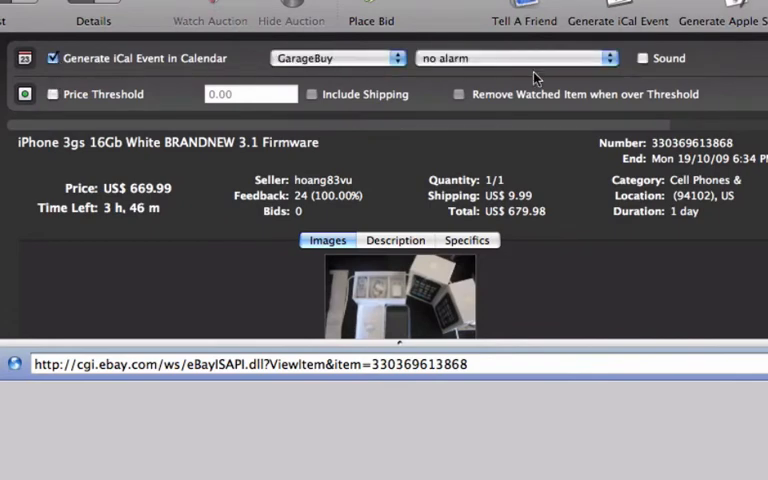
mouse_move(612, 72)
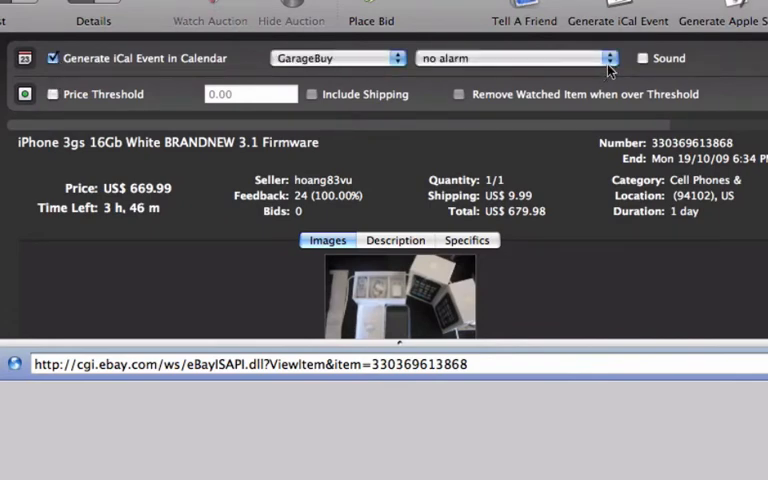
click(516, 58)
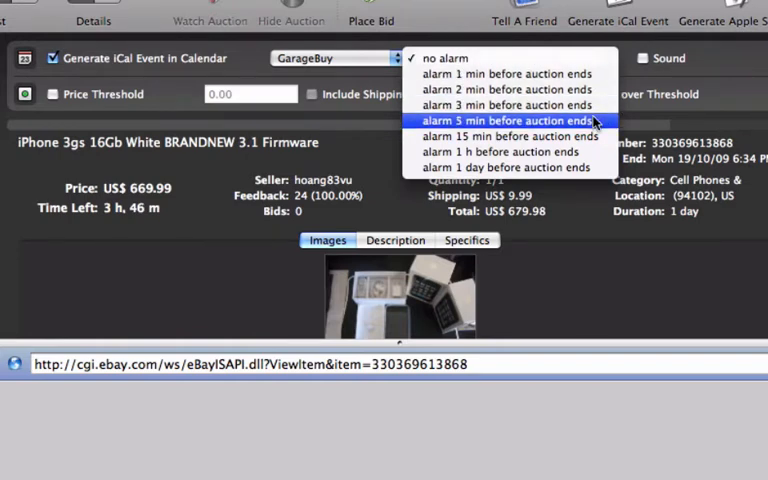
click(512, 120)
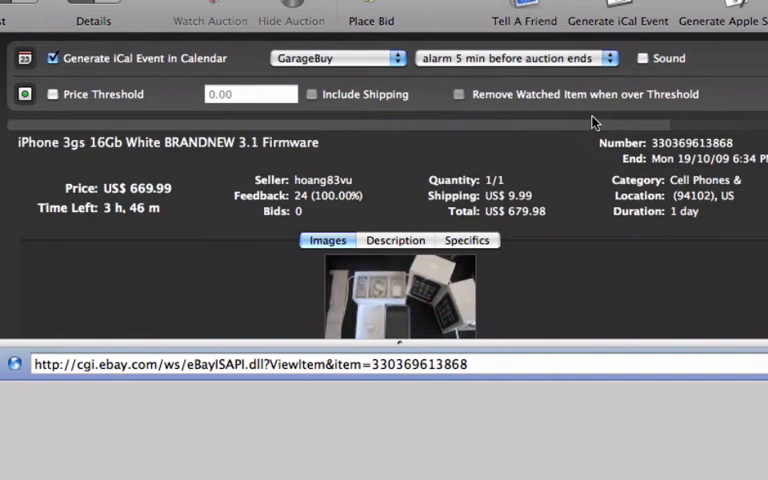
mouse_move(640, 78)
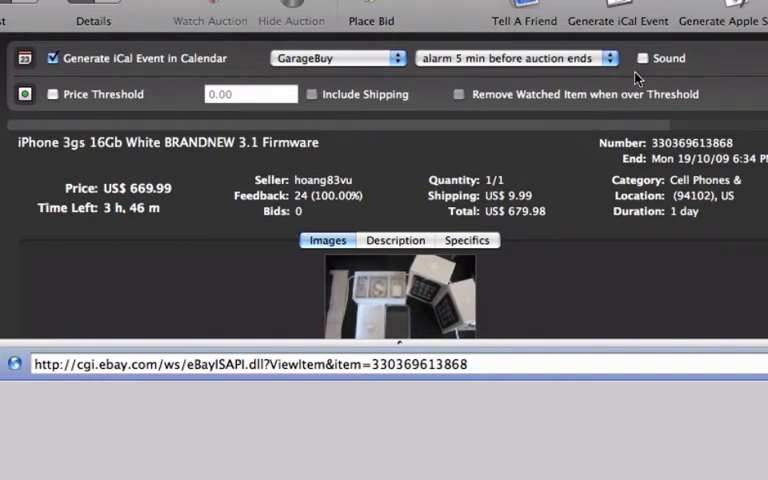
click(644, 58)
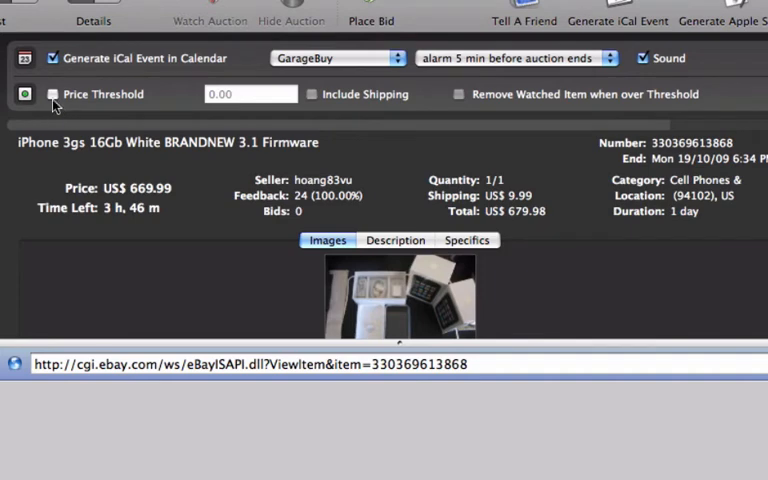
Step: Enable a price threshold of 700 and remove the watched item when it is exceeded
click(52, 94)
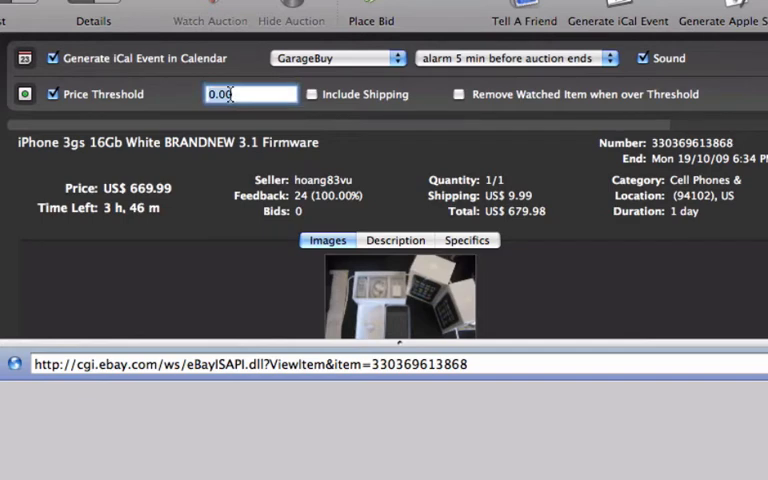
text(700)
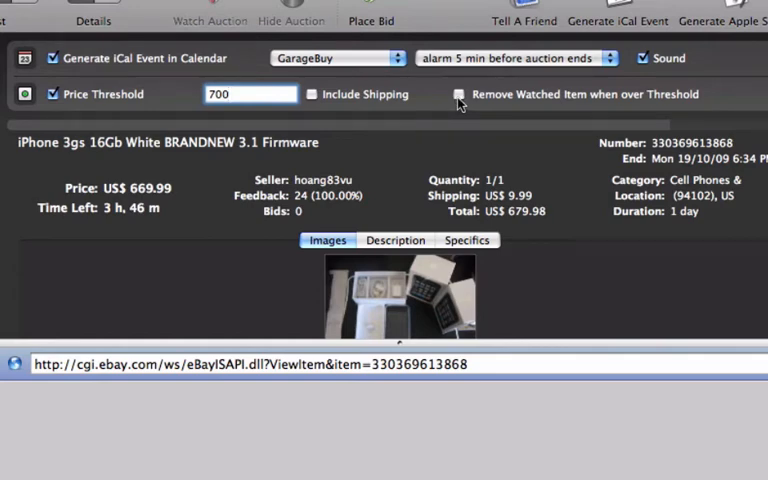
click(460, 94)
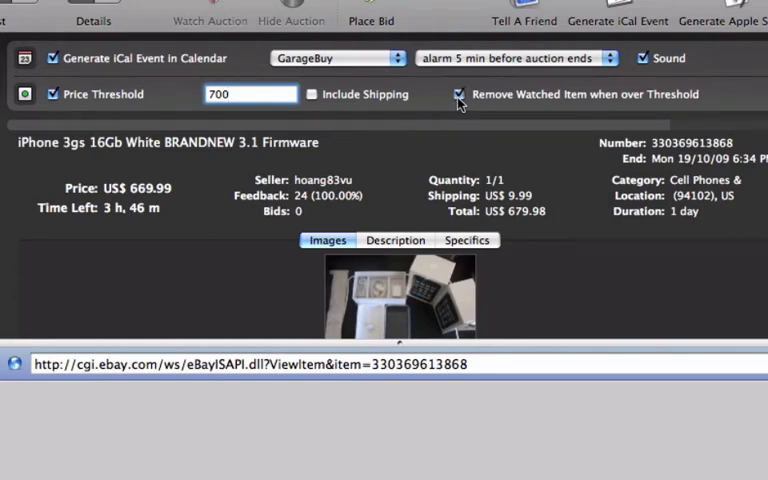
click(250, 94)
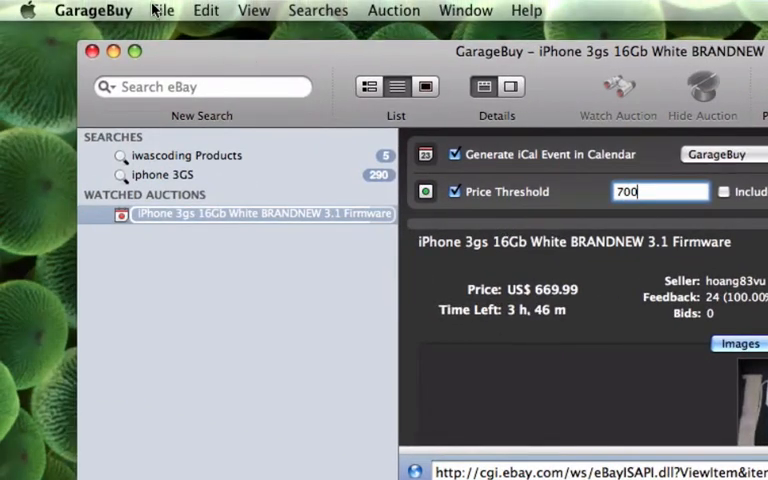
Step: Show GarageBuy's Preferences on the iCal Events settings
click(92, 12)
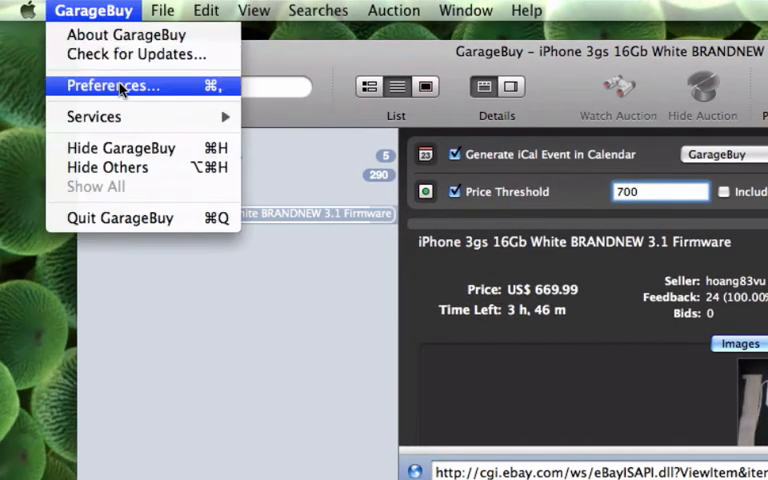
click(112, 84)
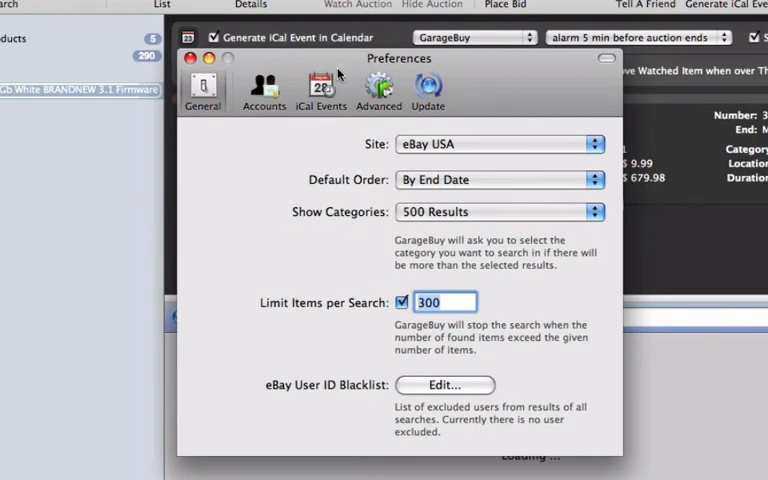
click(320, 88)
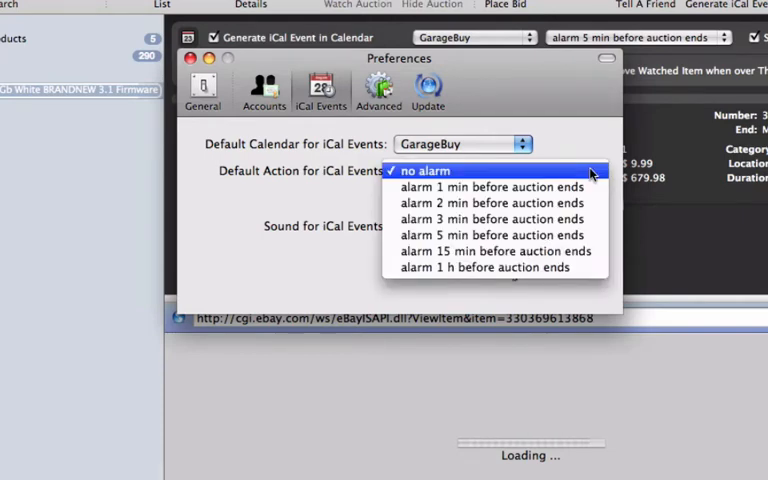
Step: Default events to no alarm, Submarine sound, and automatic creation for watched auctions
click(424, 170)
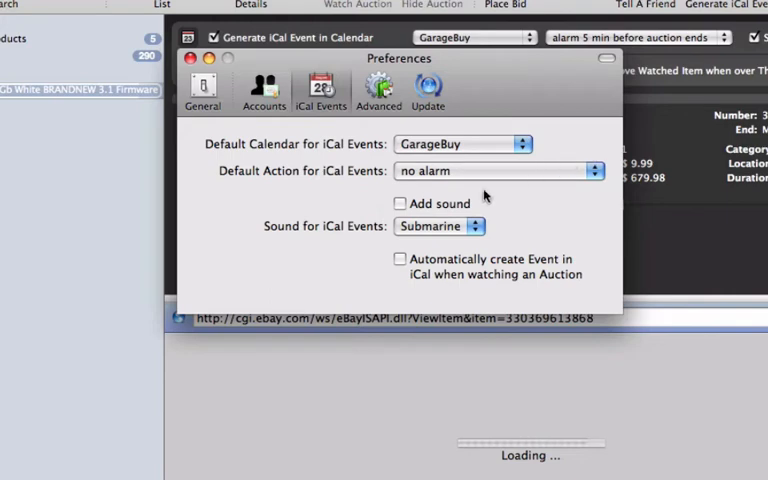
click(400, 204)
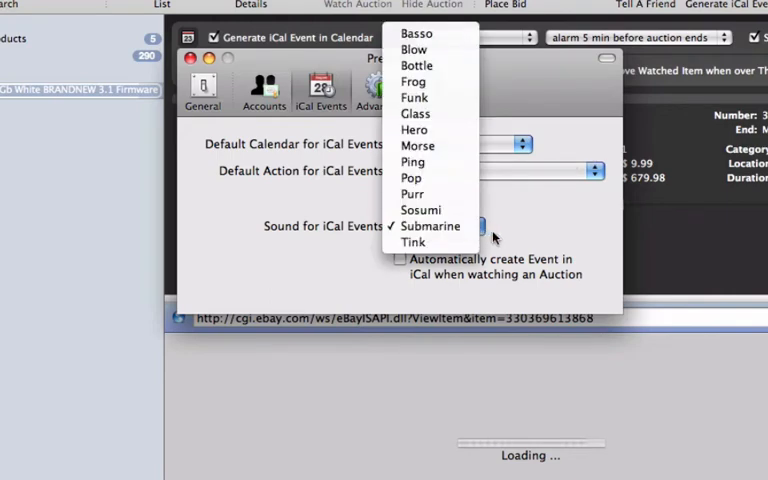
click(432, 224)
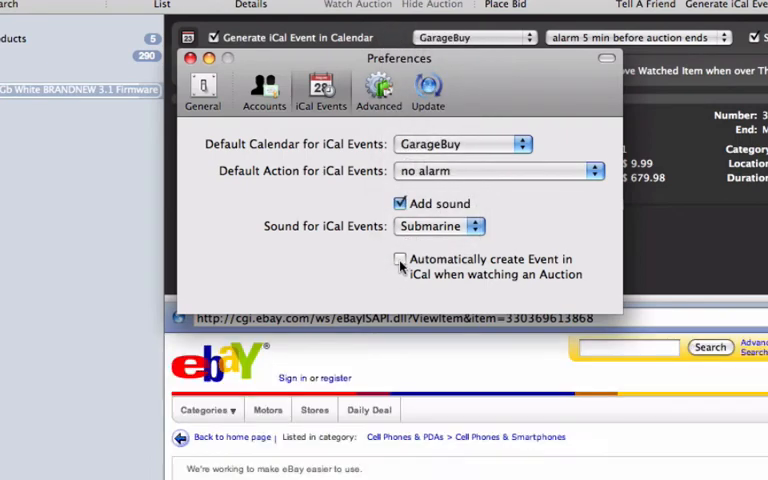
click(400, 260)
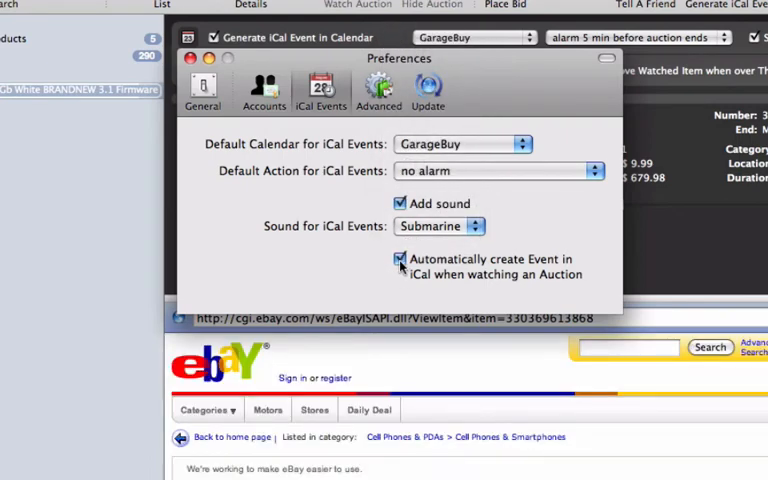